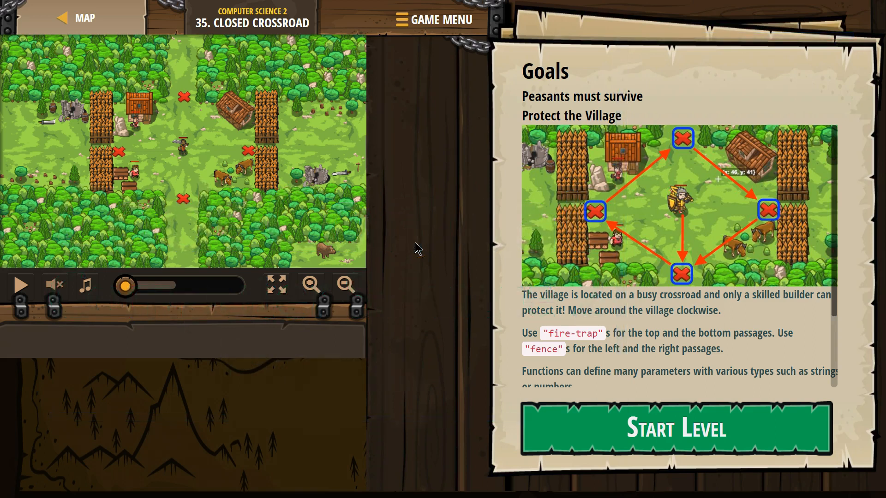
pyautogui.moveTo(433, 236)
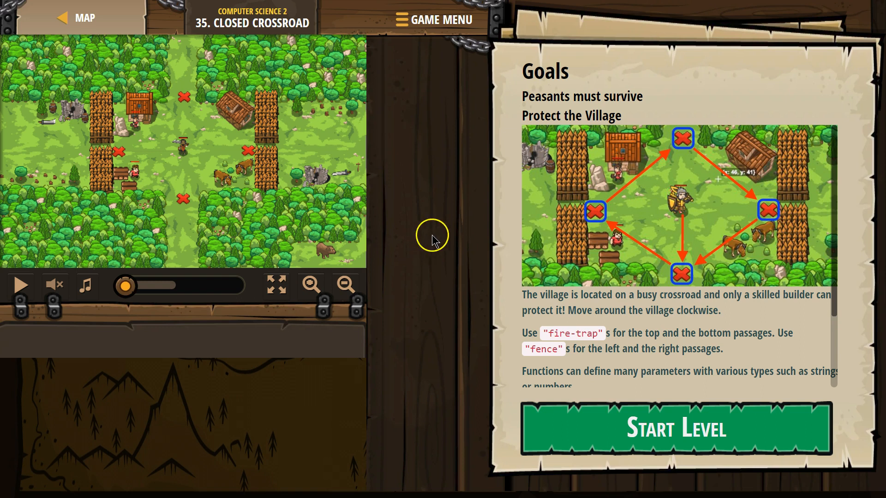
pyautogui.moveTo(430, 219)
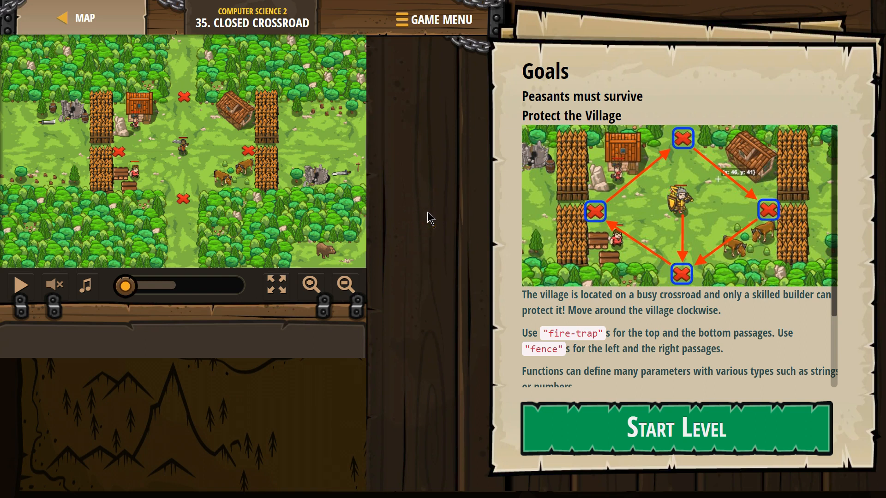
pyautogui.moveTo(536, 50)
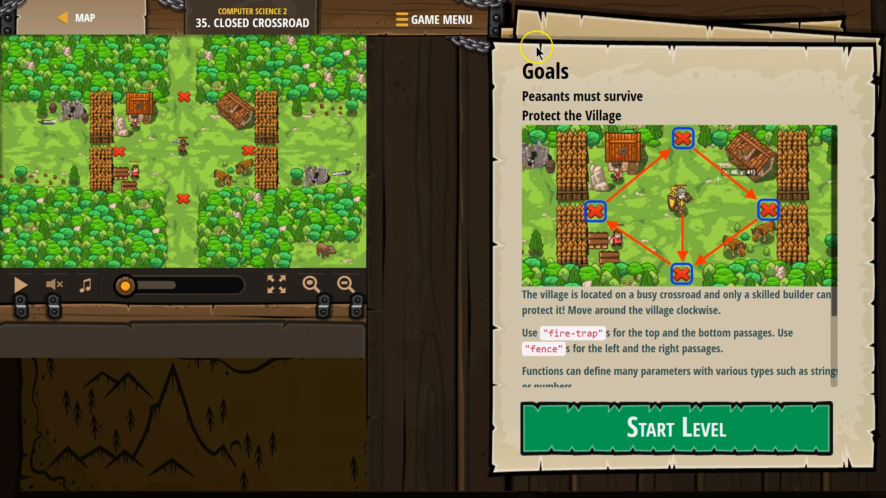
# - Scroll the briefing to the sample build function with typeToBuild, x and y parameters
pyautogui.scroll(-3)
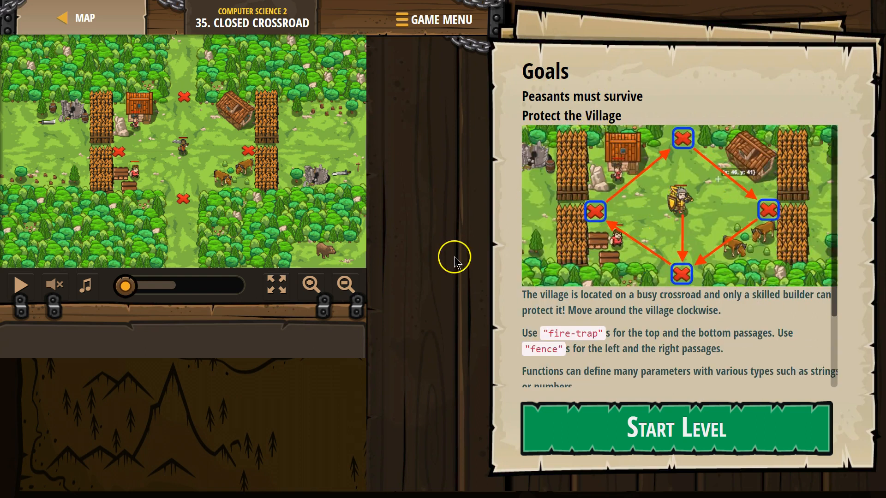
pyautogui.moveTo(413, 255)
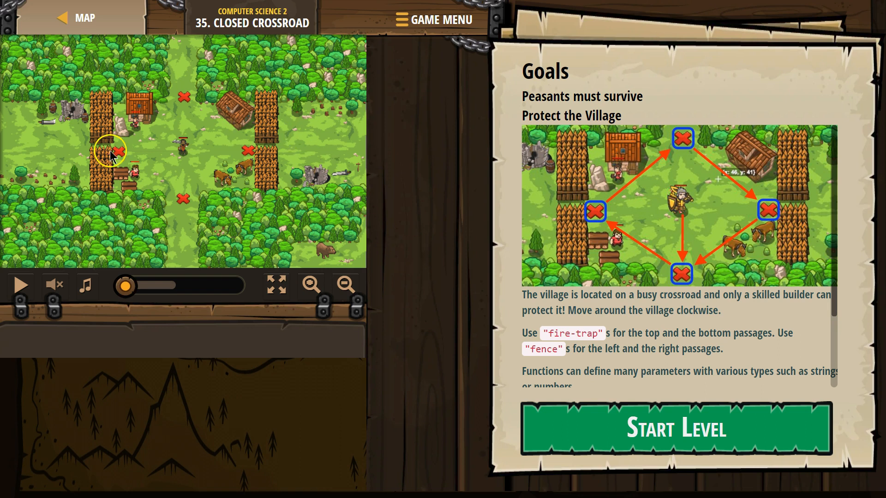
pyautogui.moveTo(465, 312)
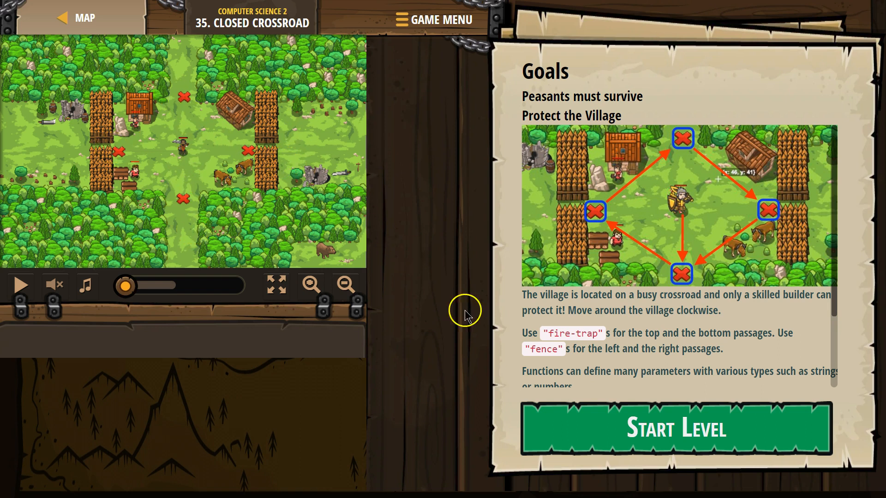
pyautogui.scroll(-3)
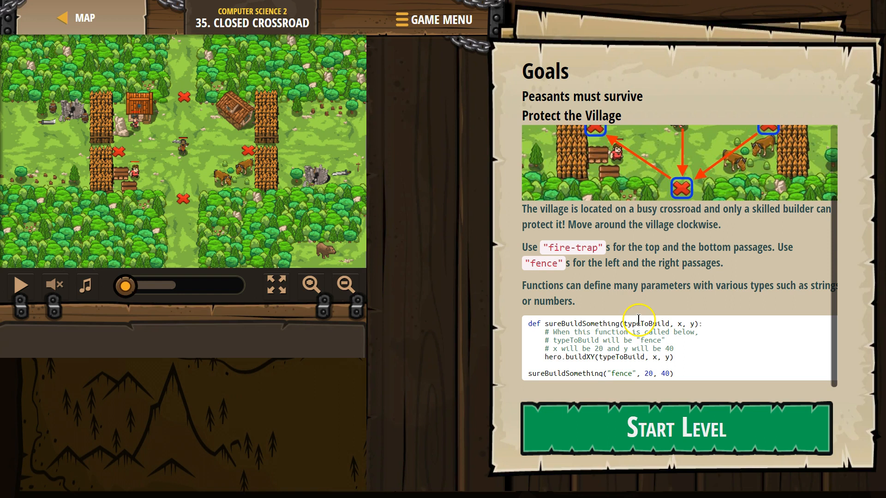
pyautogui.moveTo(708, 311)
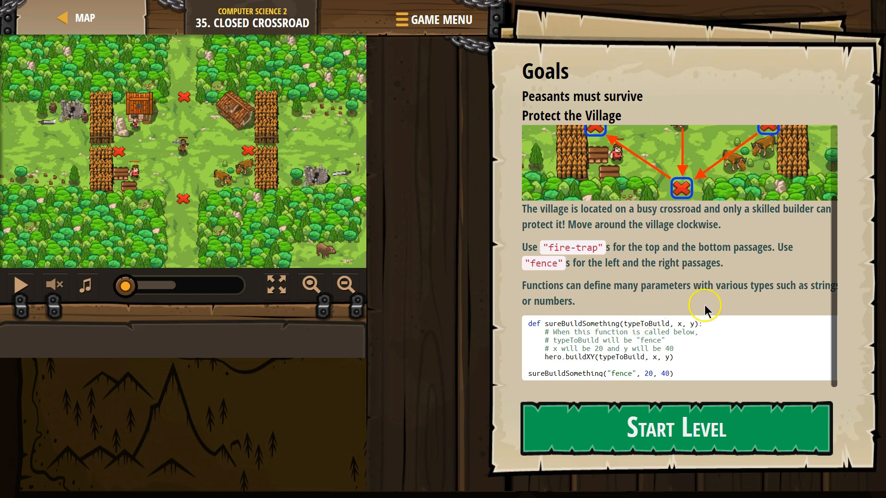
pyautogui.moveTo(707, 311)
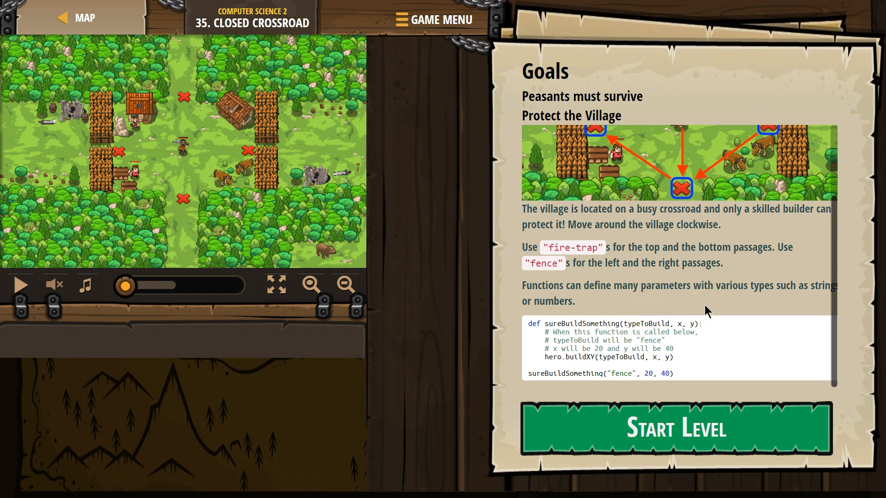
pyautogui.moveTo(731, 322)
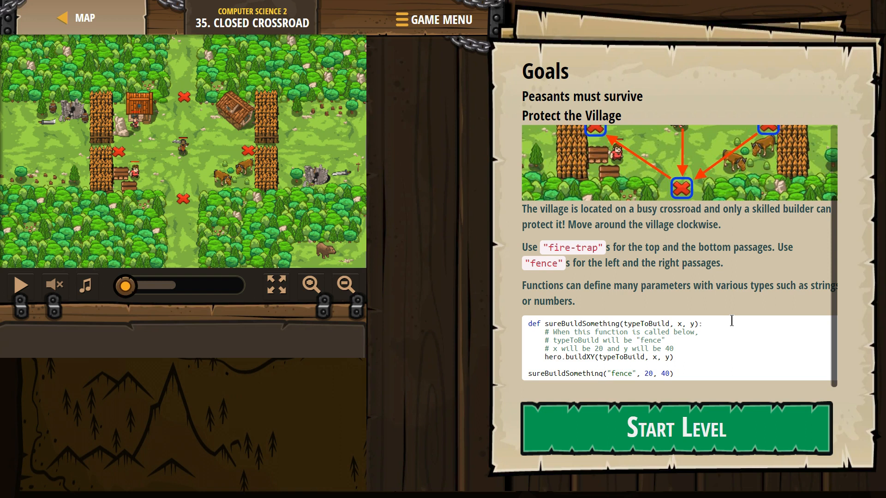
pyautogui.moveTo(803, 300)
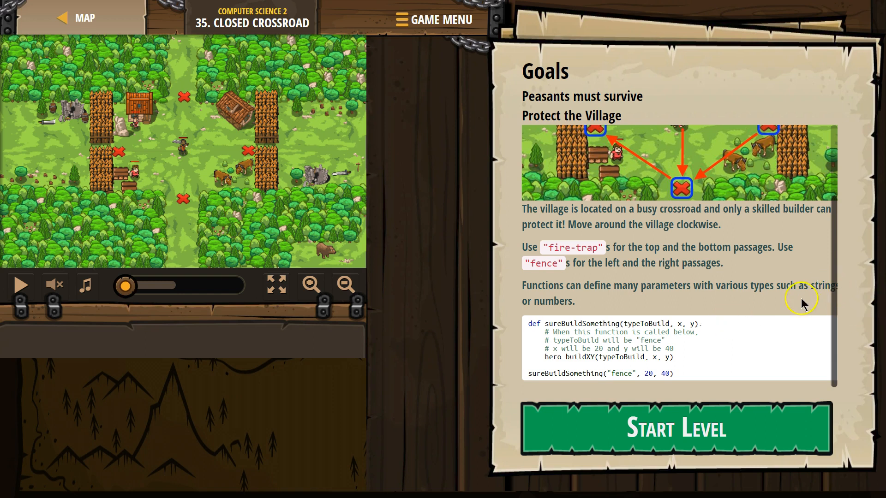
pyautogui.moveTo(559, 316)
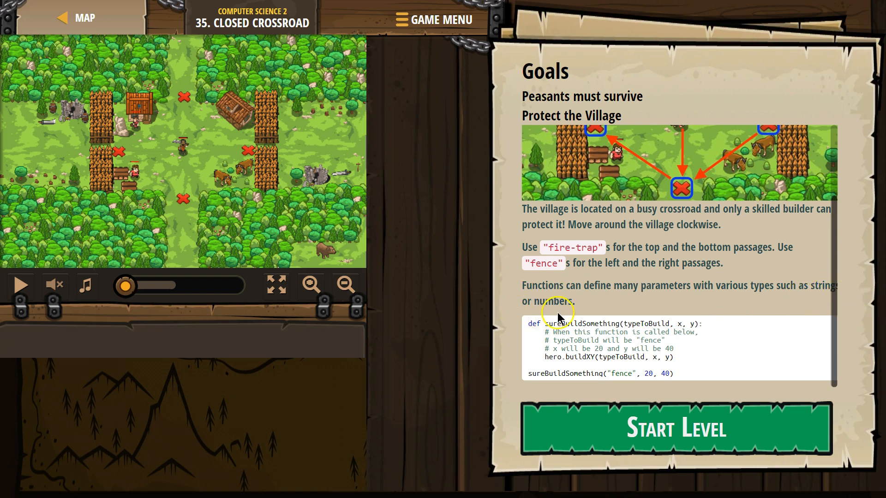
pyautogui.moveTo(619, 325)
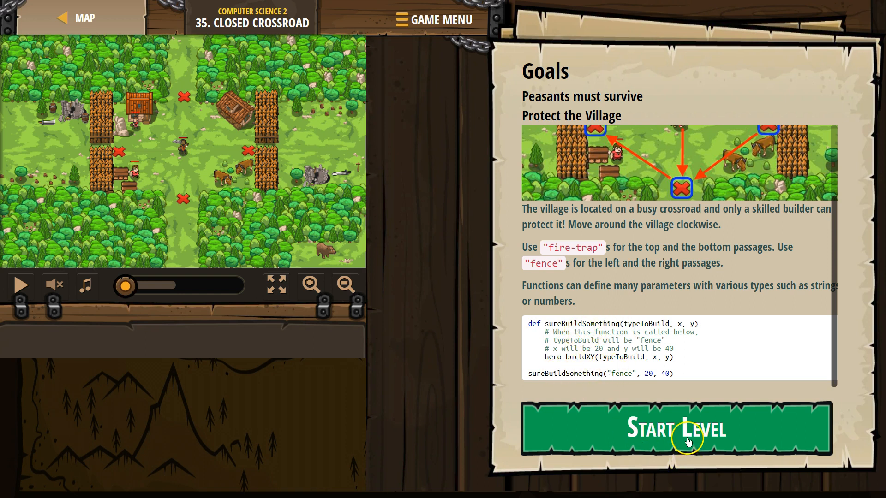
# - Start the Closed Crossroad level and add 'if enemy:' under the enemy comment on line 9
pyautogui.click(677, 430)
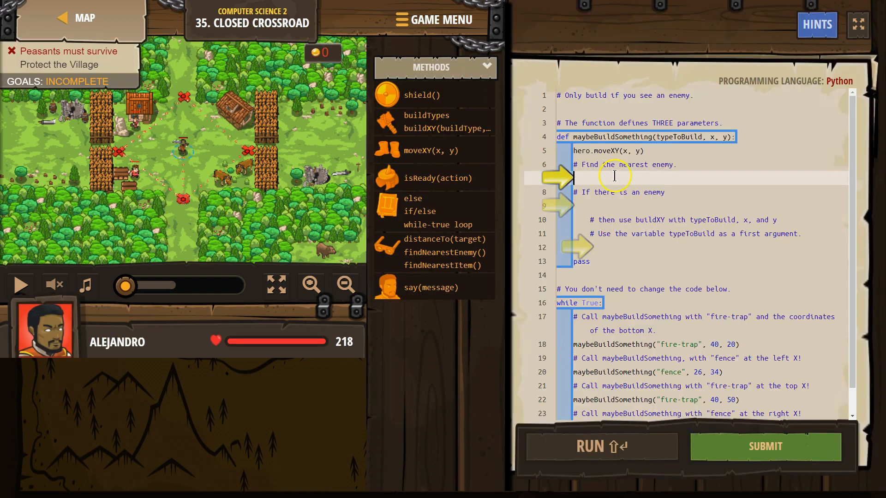
pyautogui.write('if')
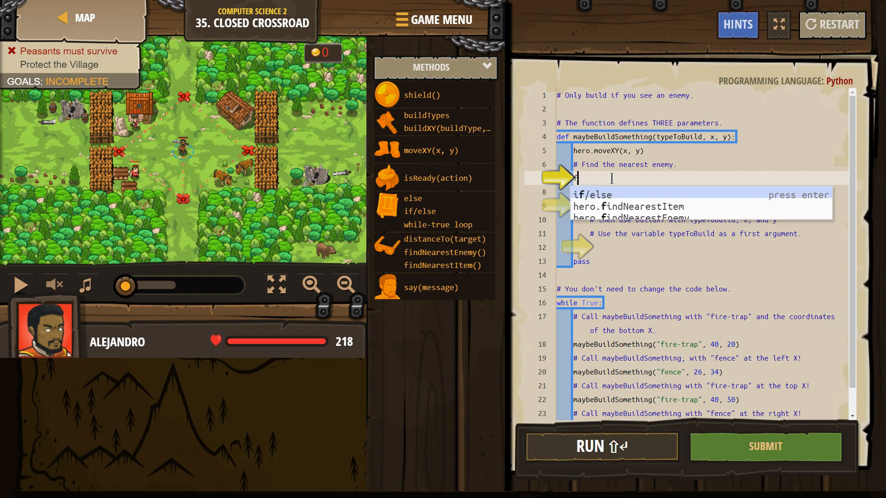
pyautogui.write('findNearestEnemy(')
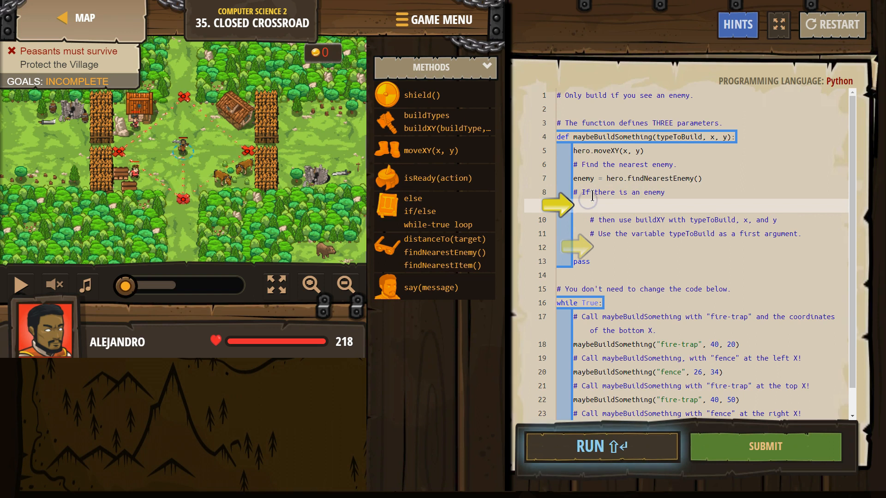
pyautogui.write('if enemy:')
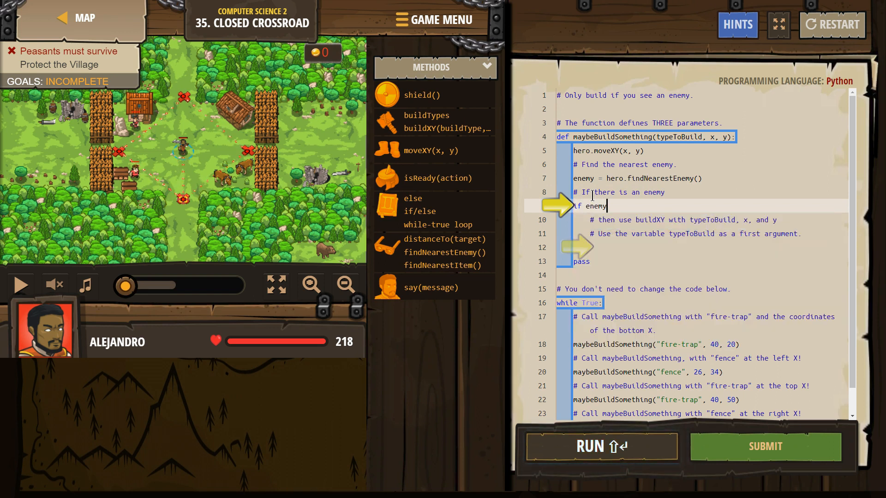
pyautogui.write(':')
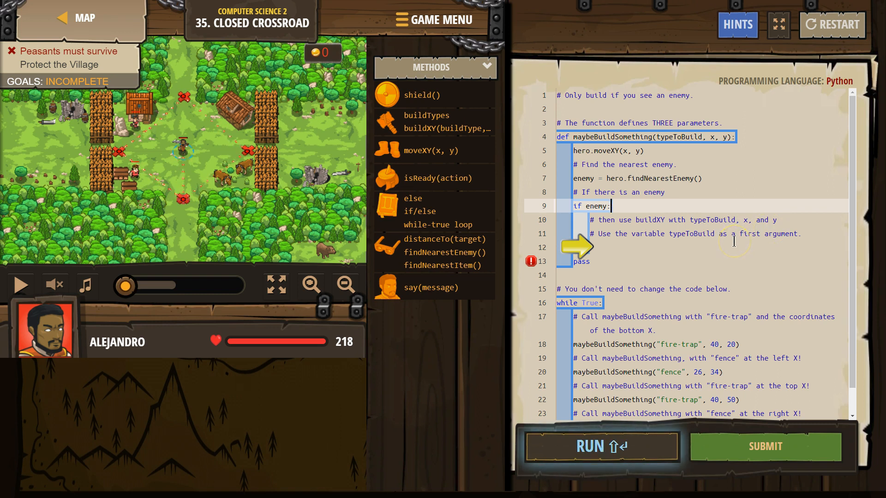
pyautogui.moveTo(799, 234)
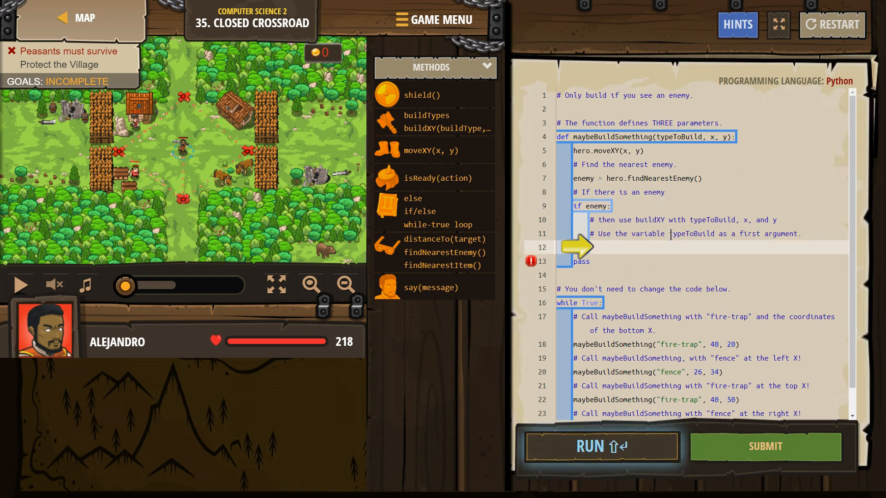
# - Make the enemy check call buildXY with typeToBuild instead of "fence", then verify its usage
pyautogui.write('but')
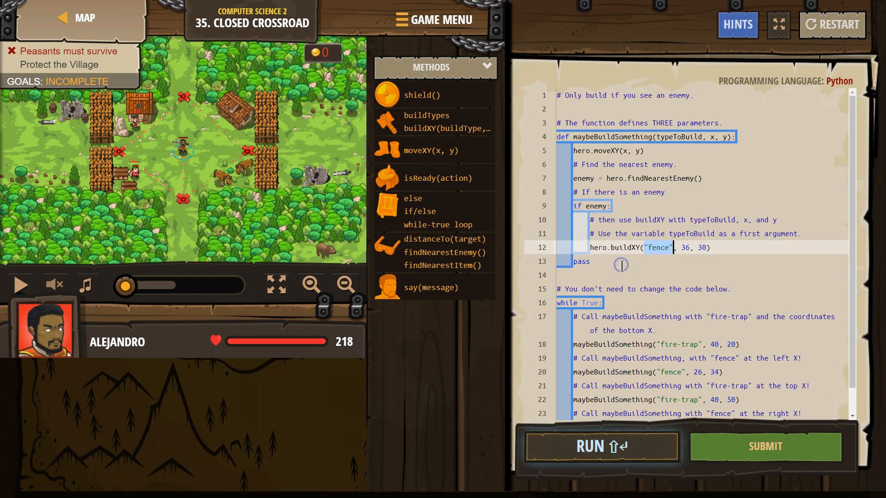
pyautogui.moveTo(651, 258)
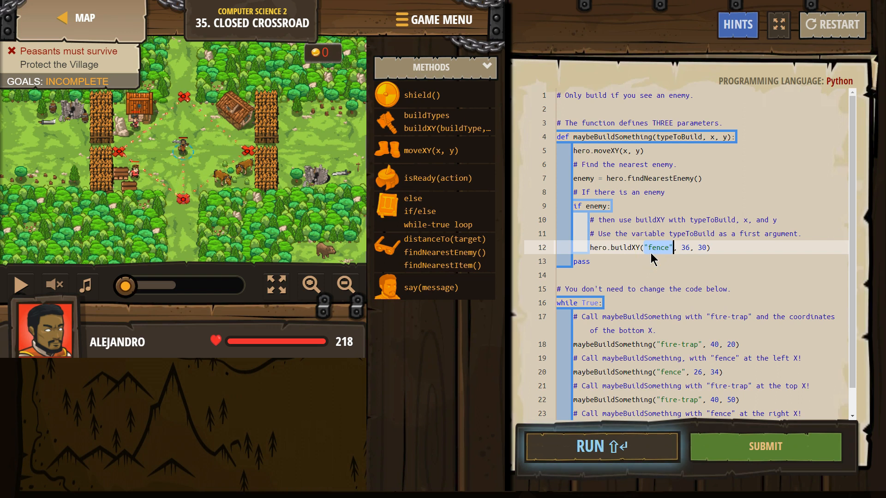
pyautogui.write('typ')
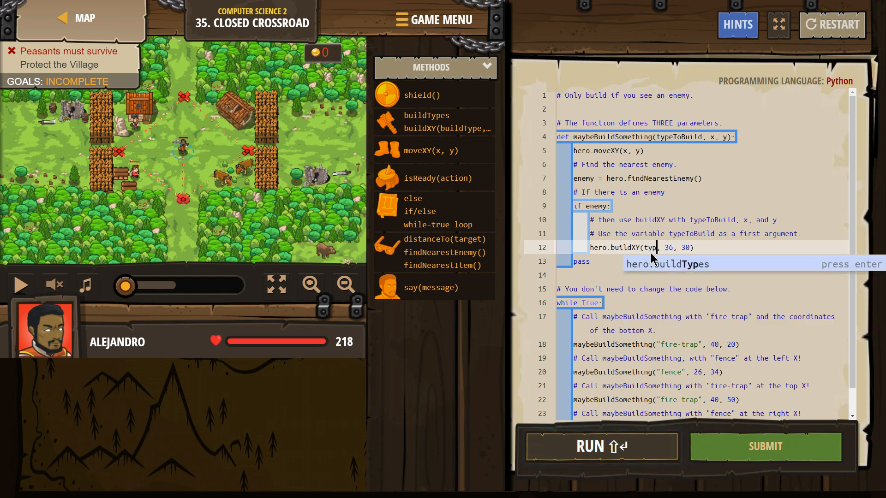
pyautogui.write('eTo')
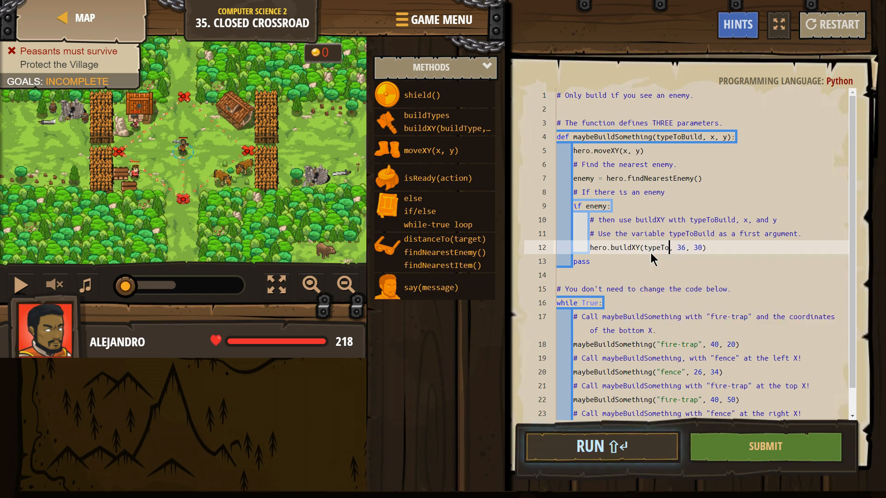
pyautogui.write('Build')
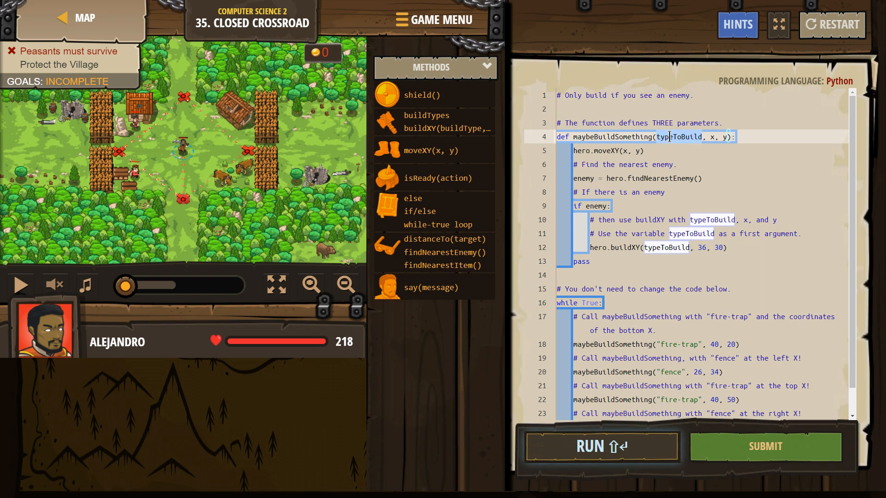
pyautogui.click(705, 247)
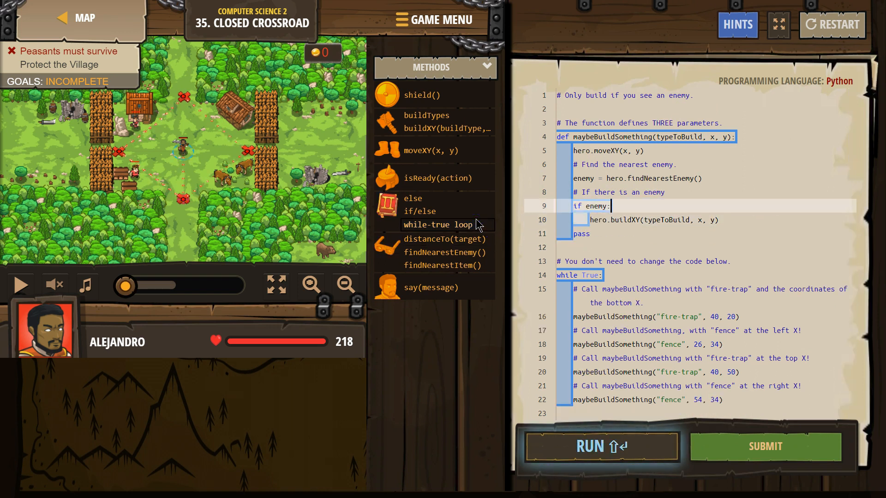
pyautogui.moveTo(687, 184)
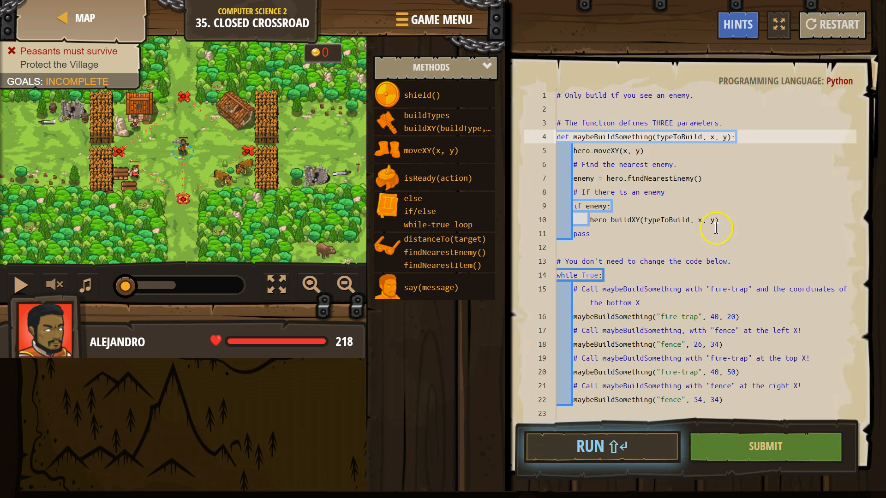
pyautogui.moveTo(737, 302)
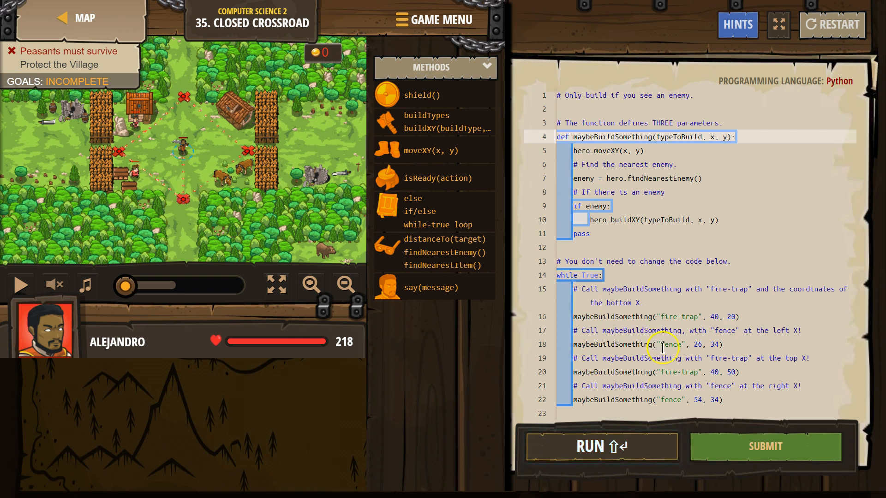
pyautogui.moveTo(673, 136)
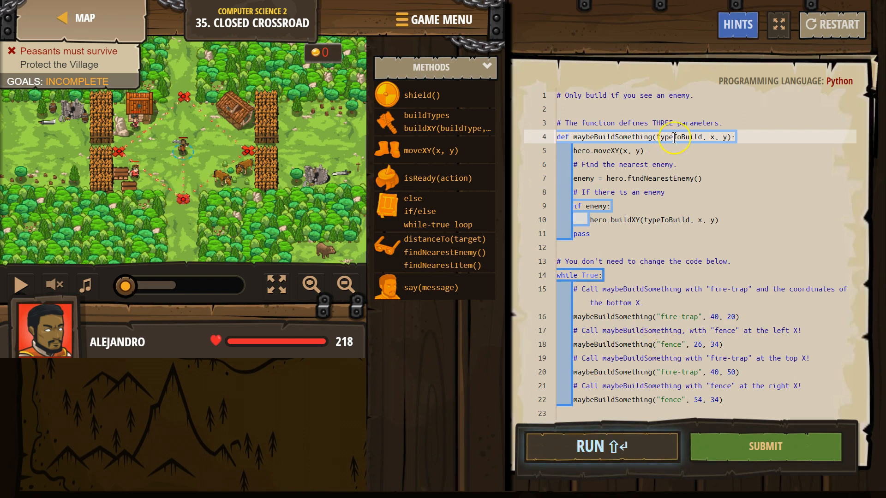
pyautogui.moveTo(760, 338)
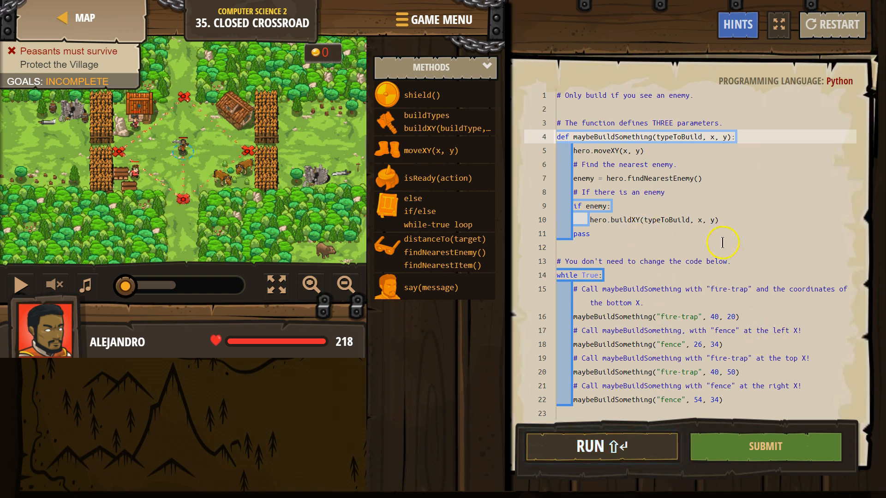
pyautogui.moveTo(726, 390)
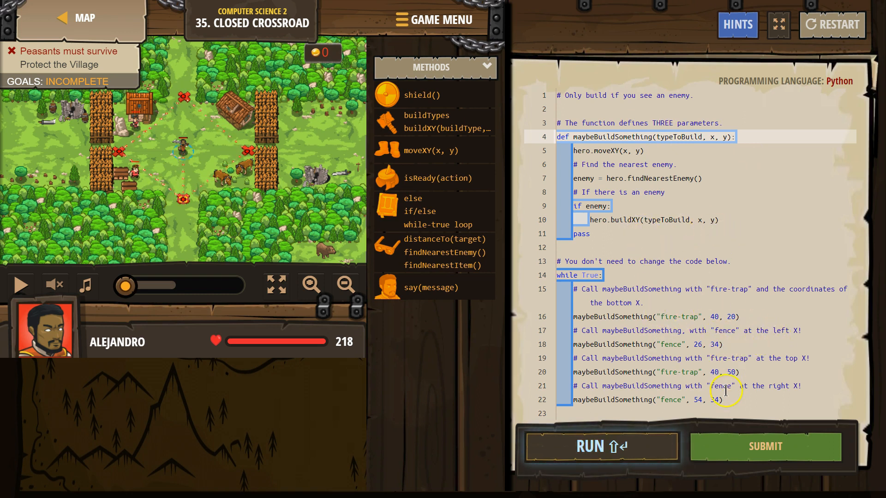
# - Submit the solution and dismiss the Level Complete summary to return to the code
pyautogui.click(601, 446)
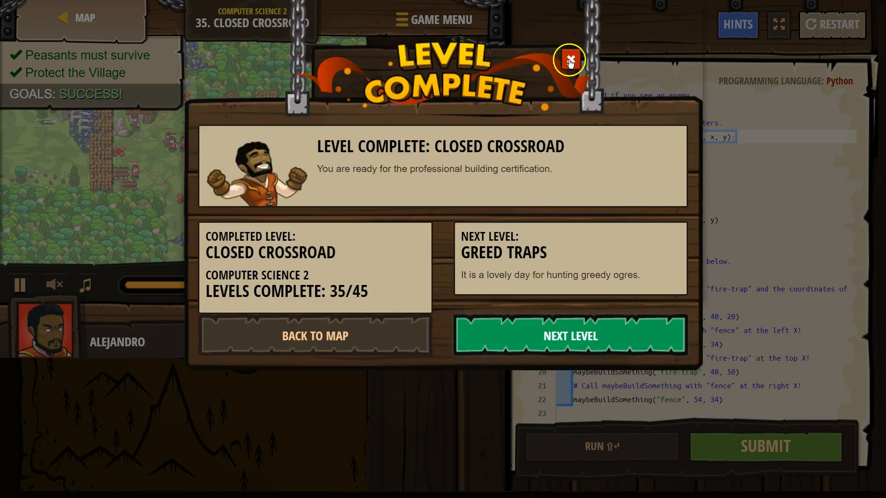
pyautogui.click(569, 61)
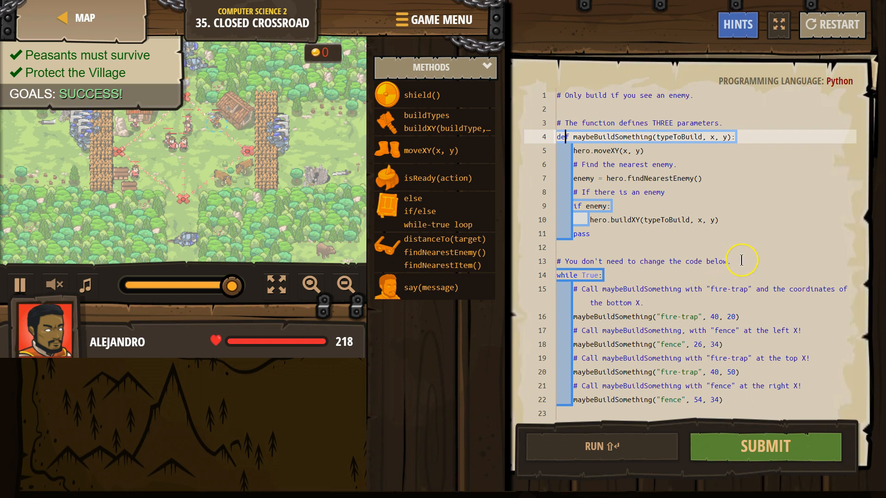
pyautogui.click(565, 247)
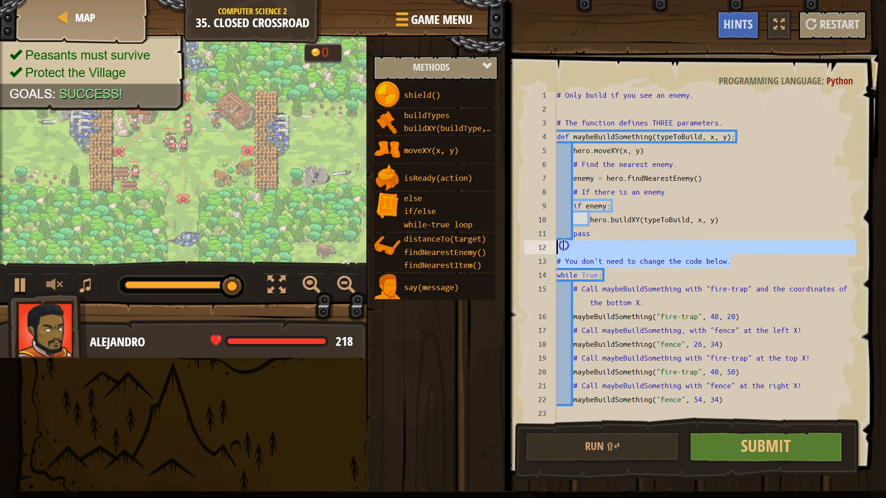